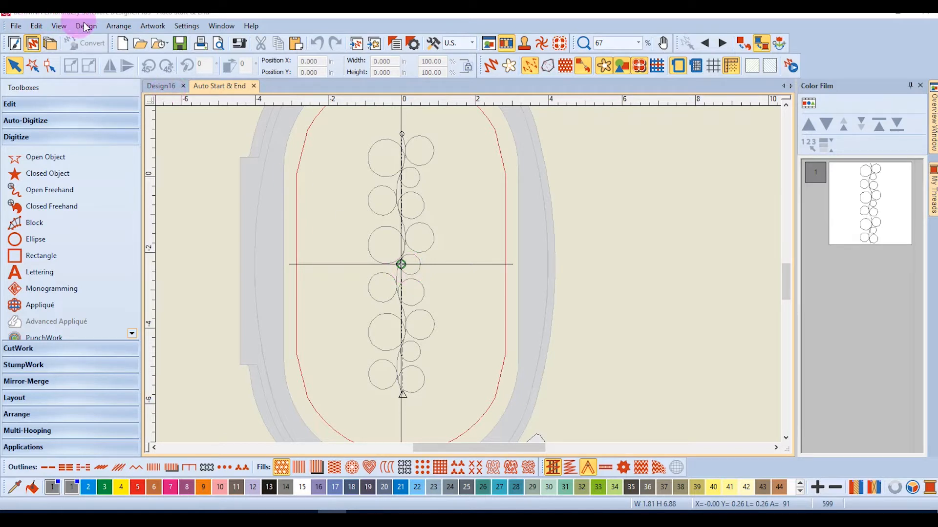
# Step: Open the Design menu to reach the design-wide commands
pyautogui.click(86, 26)
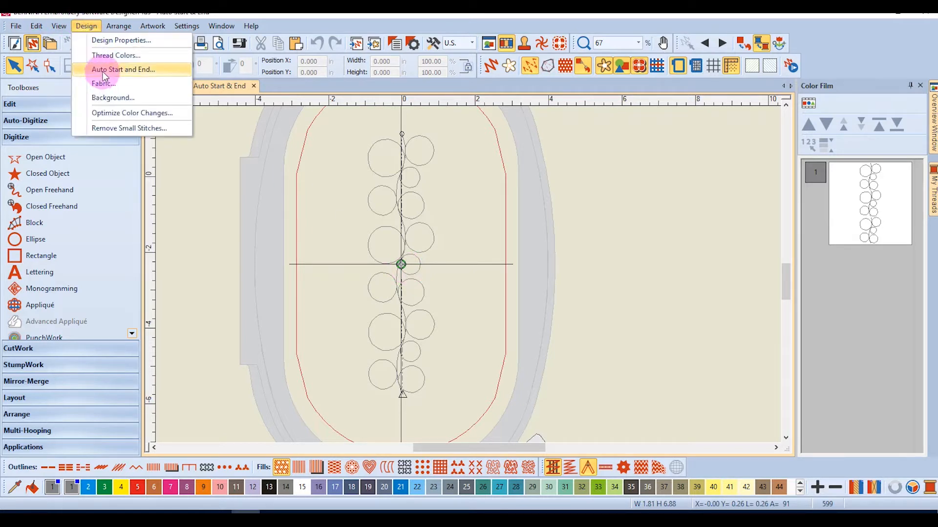
# Step: In Auto Start and End, choose First stitch of design and Last stitch of design
pyautogui.click(130, 69)
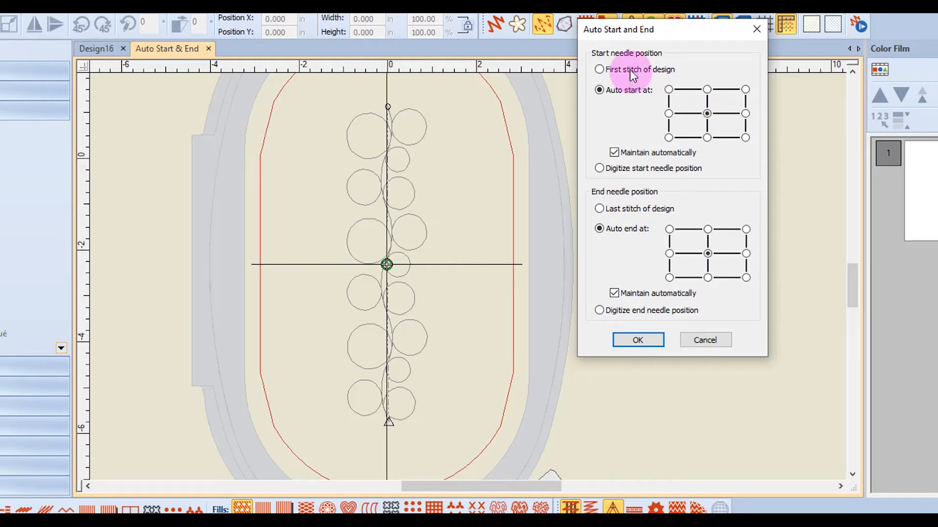
pyautogui.click(598, 69)
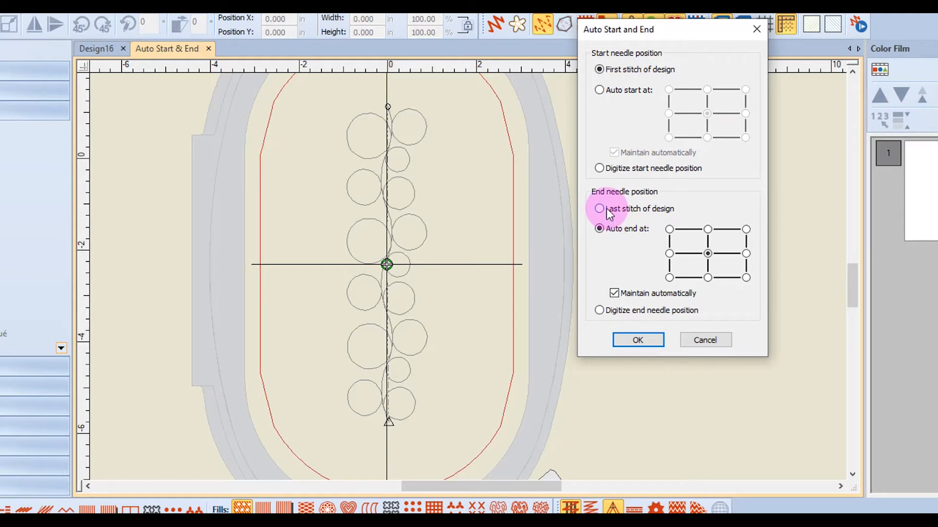
pyautogui.click(599, 209)
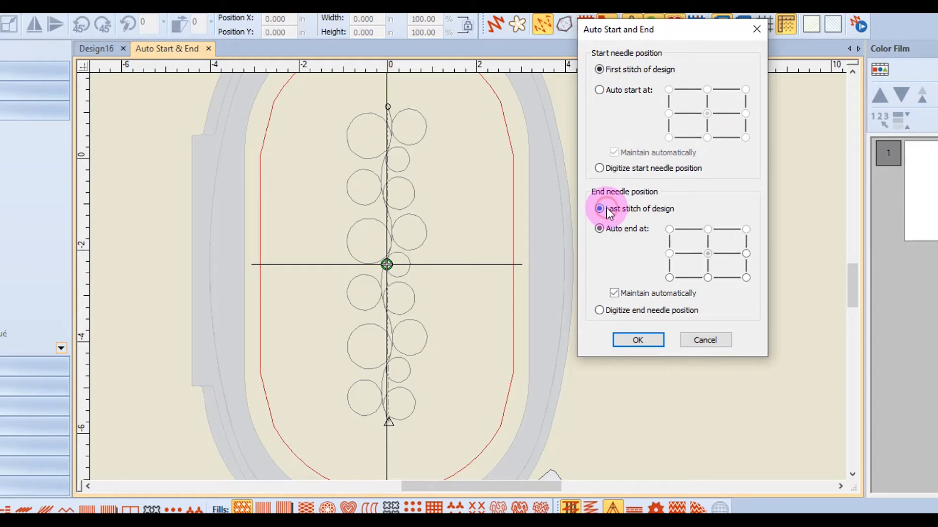
pyautogui.click(599, 208)
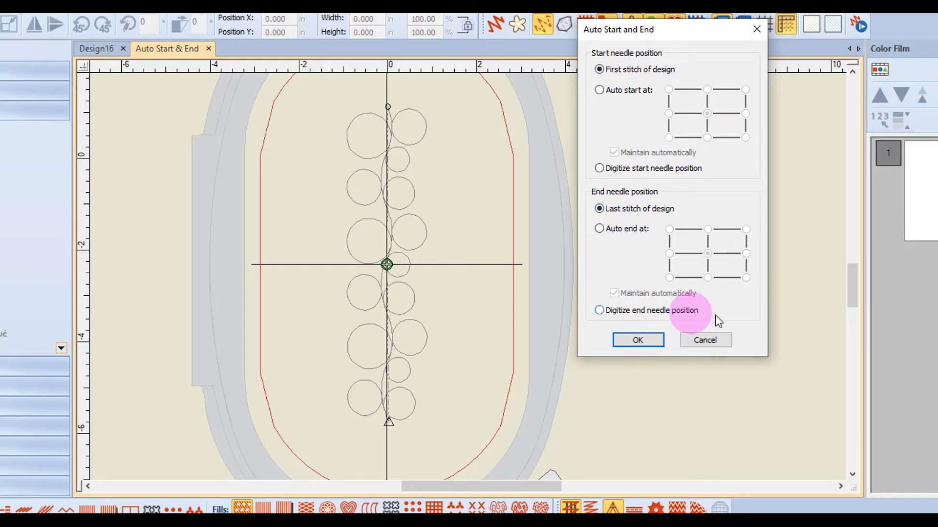
pyautogui.click(638, 340)
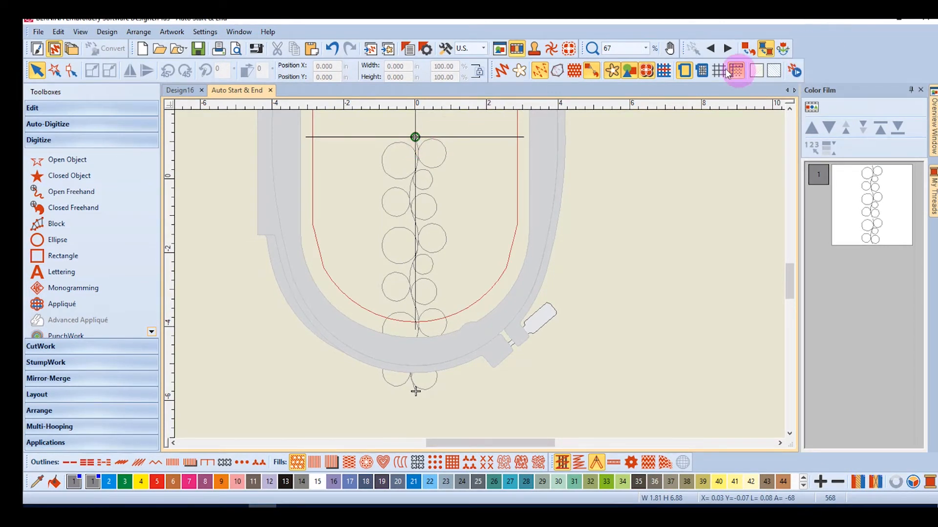
pyautogui.moveTo(683, 71)
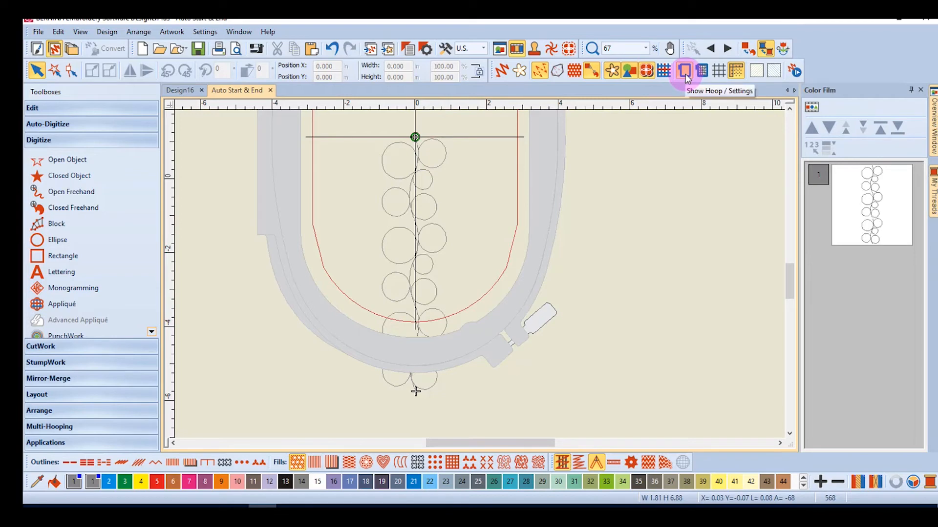
# Step: In Select a Hoop, turn off automatic centering at the start needle position
pyautogui.click(681, 70)
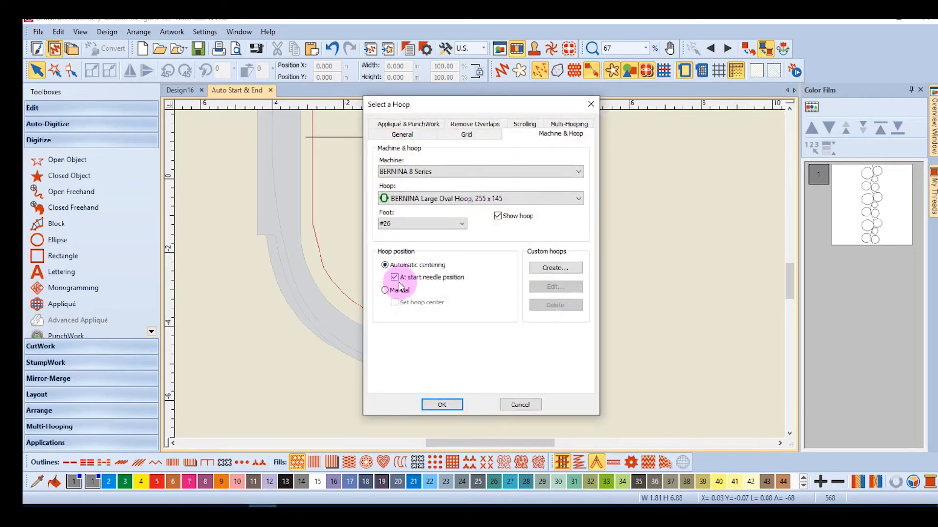
pyautogui.click(394, 277)
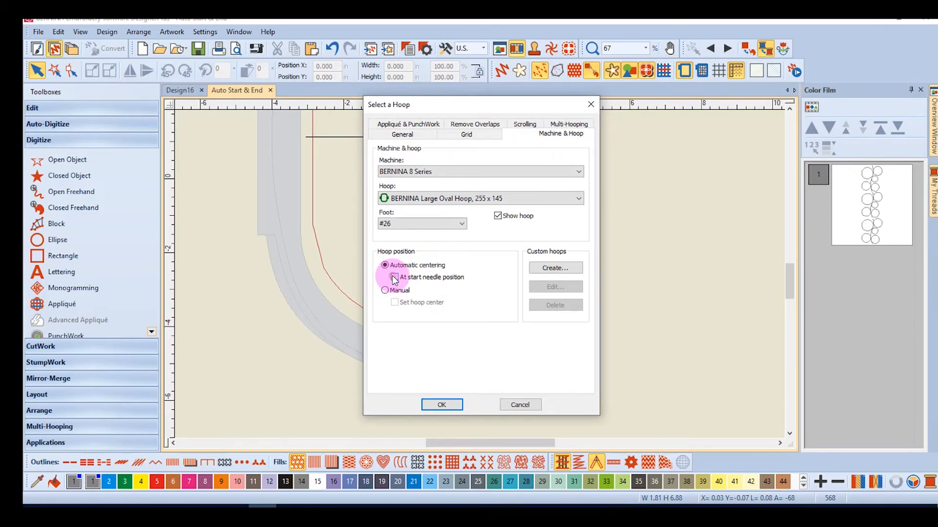
pyautogui.click(442, 405)
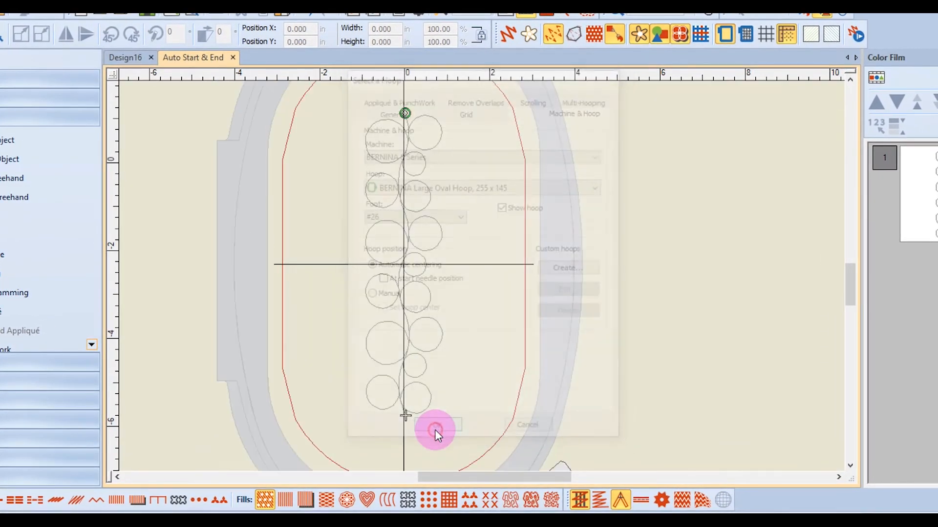
pyautogui.click(432, 427)
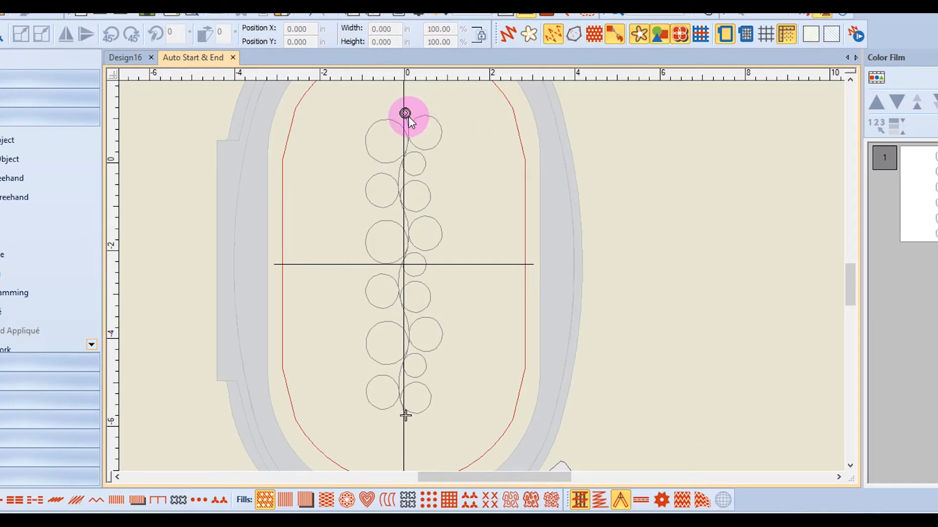
pyautogui.click(405, 416)
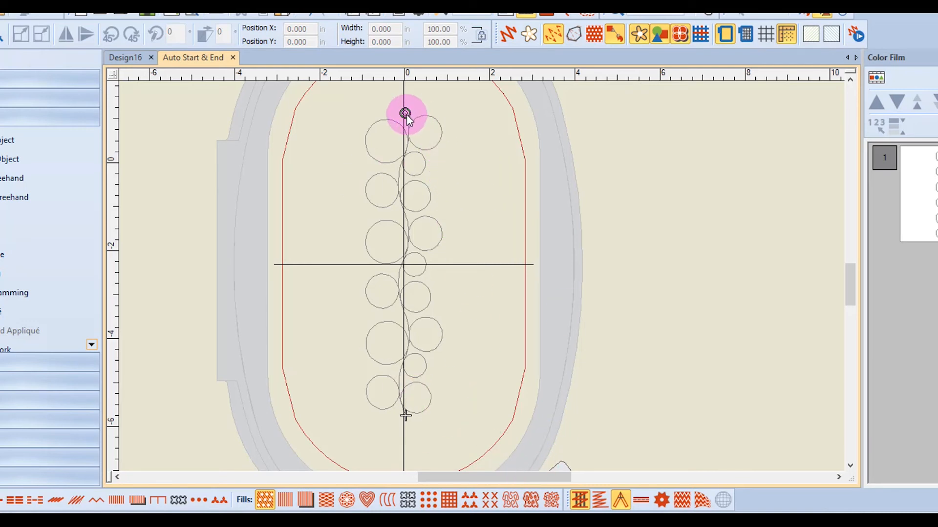
pyautogui.click(404, 418)
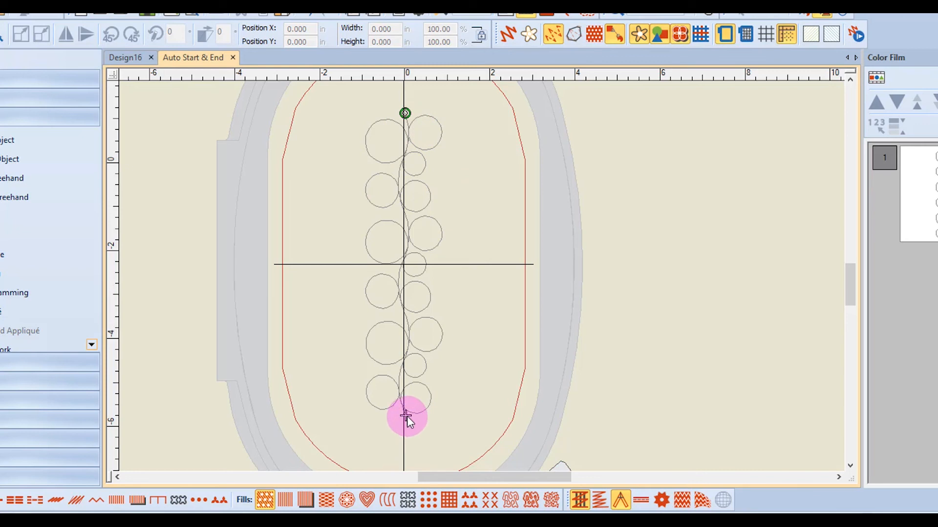